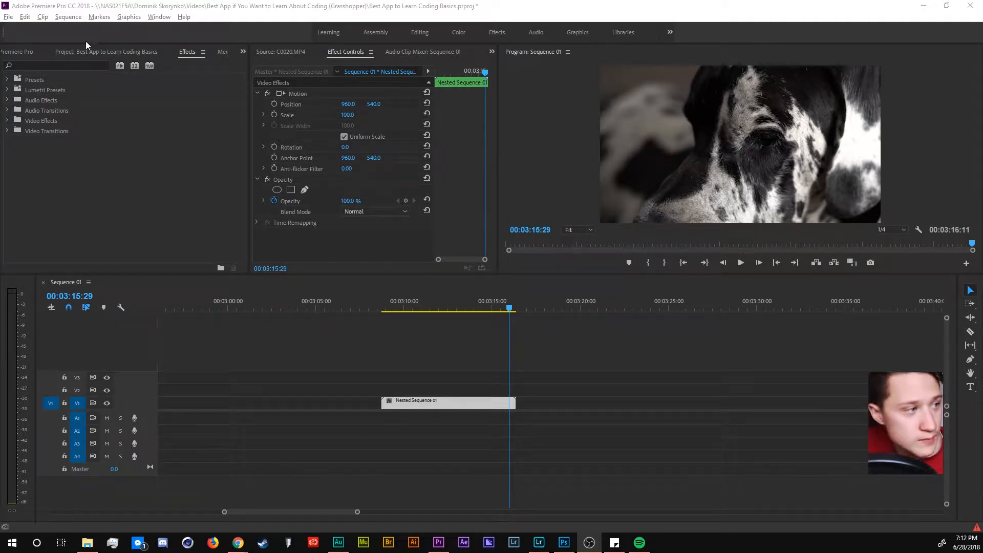
Search the Effects library for 'Warp' to reveal Warp Stabilizer under Distort.
click(187, 52)
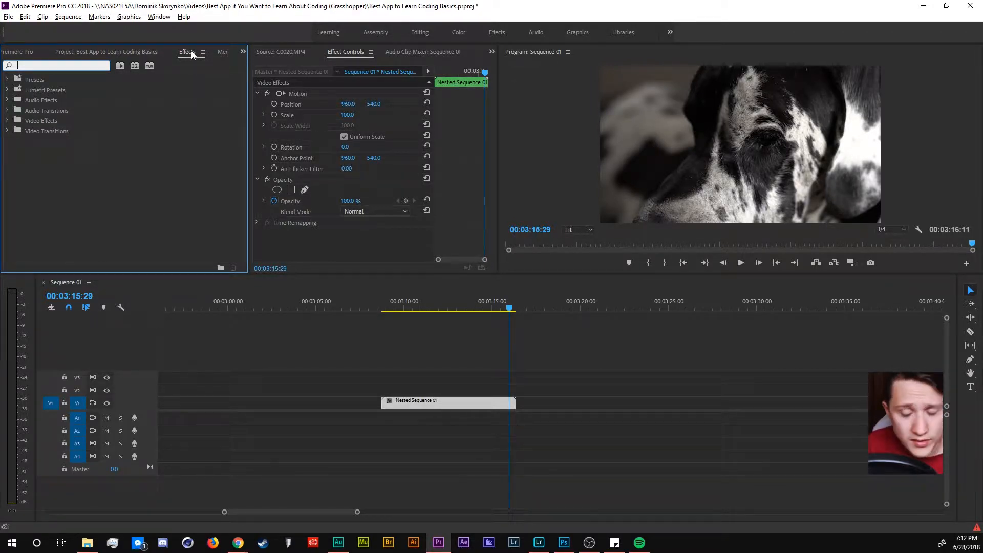
text(Warp)
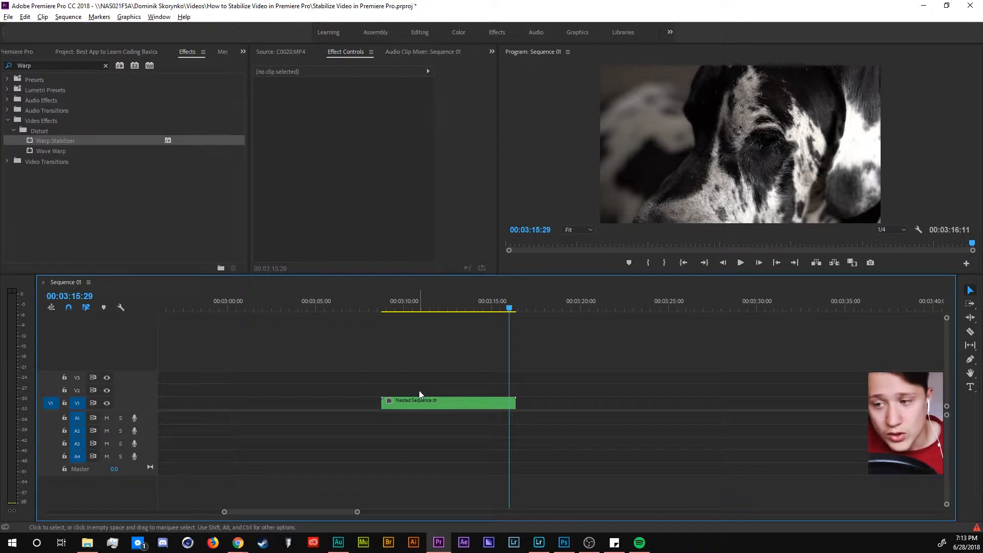
mouse_move(384, 335)
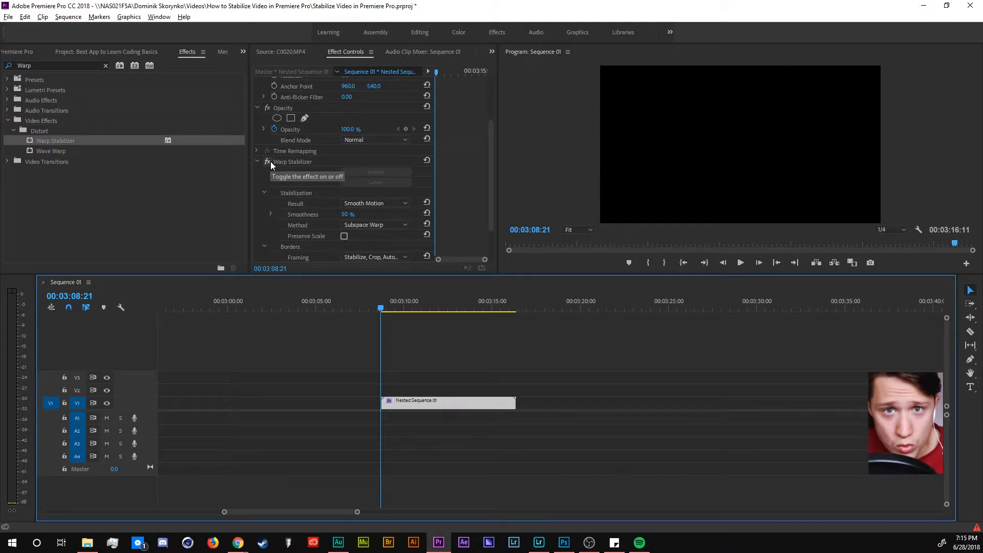
click(740, 262)
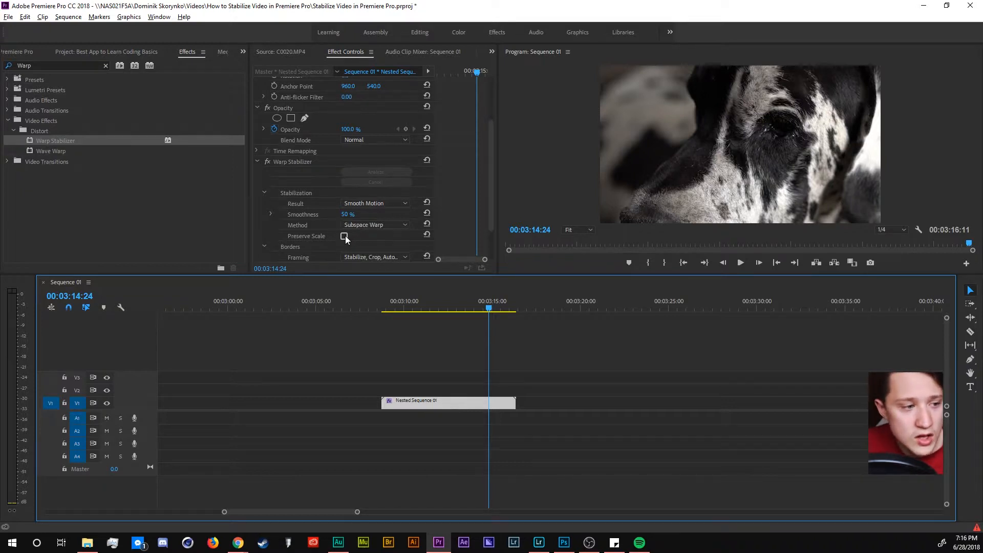
Tick Preserve Scale in the nested dog clip's Warp Stabilizer settings.
click(344, 236)
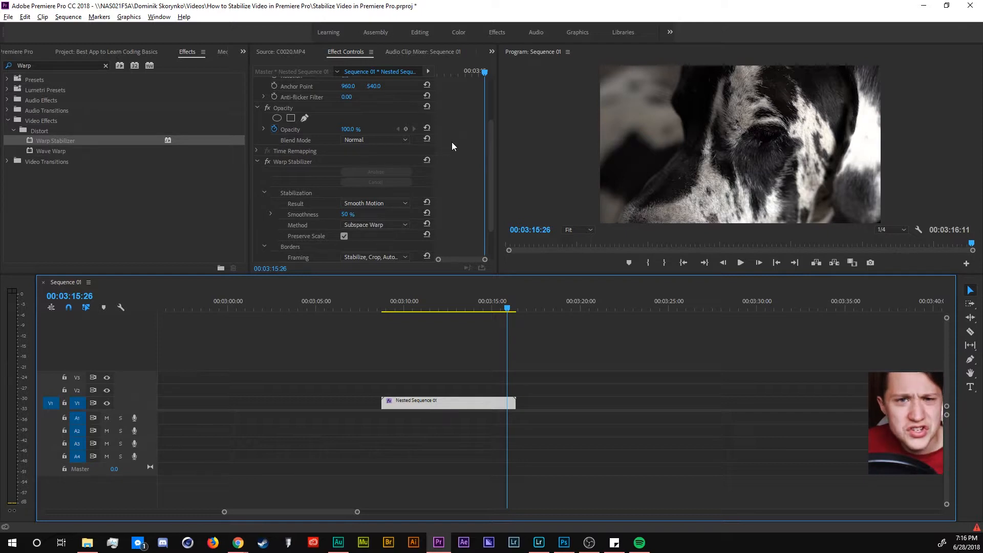
mouse_move(338, 192)
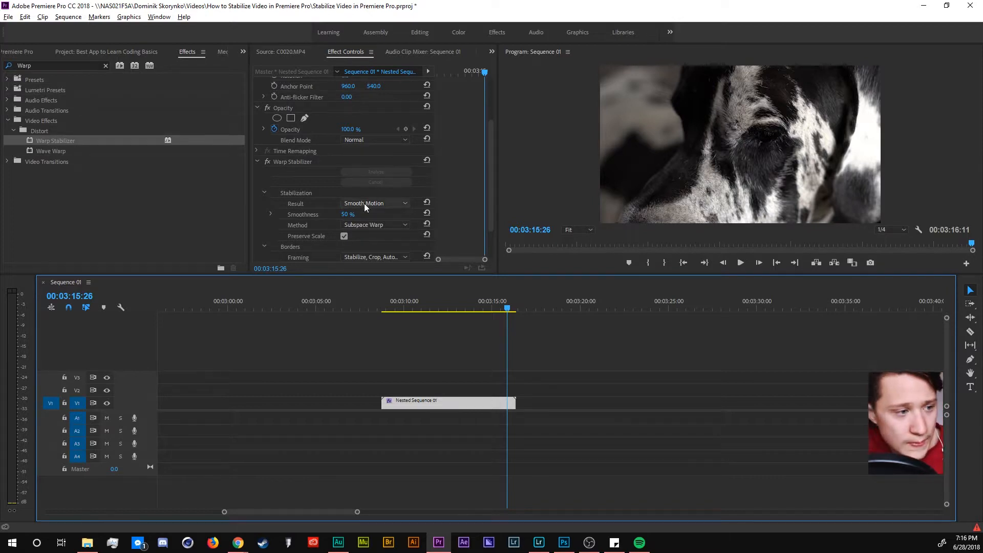
Set Result to No Motion, return to the clip start, and untick Preserve Scale.
click(374, 203)
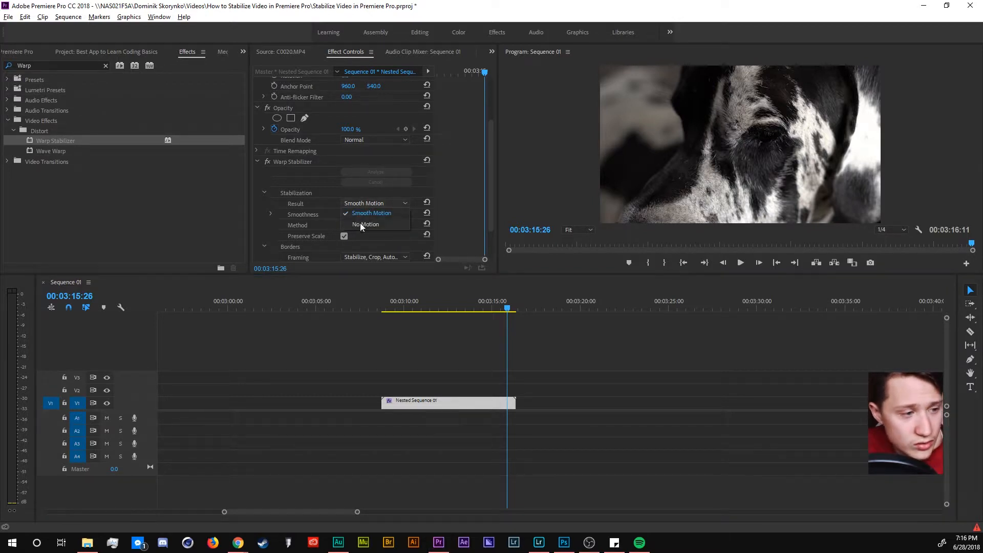
click(366, 224)
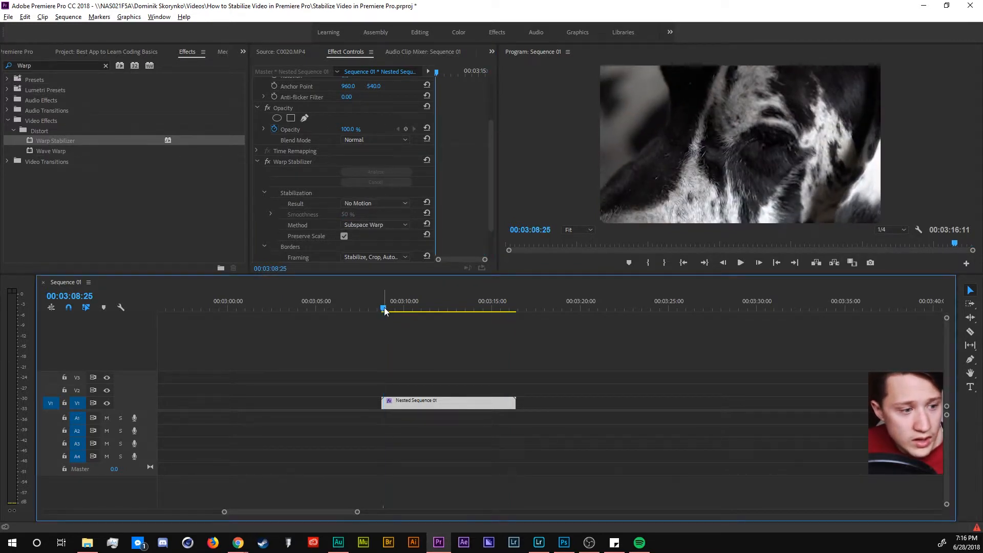
click(740, 262)
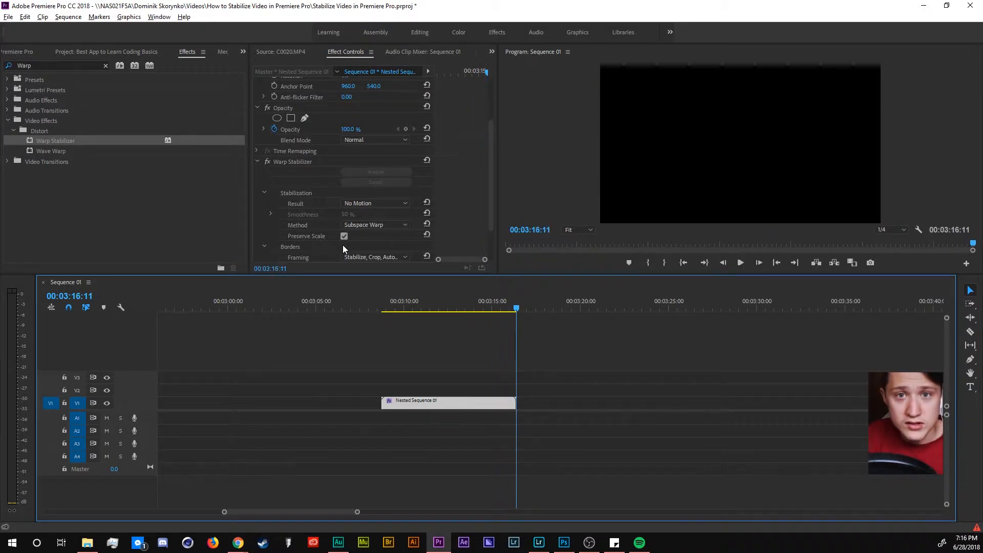
click(343, 235)
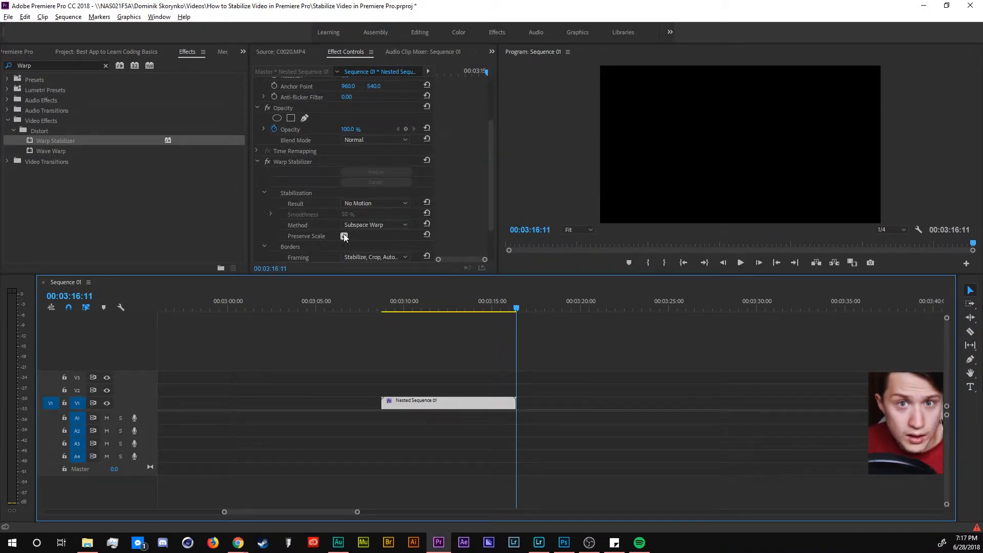
click(344, 236)
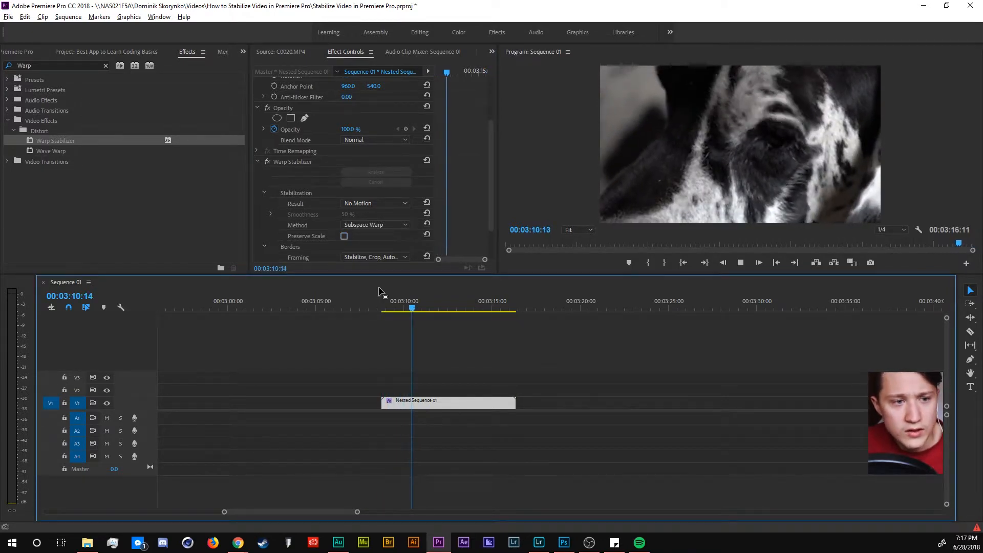
Change the Warp Stabilizer method from Subspace Warp to Position, Scale, Rotation.
click(375, 224)
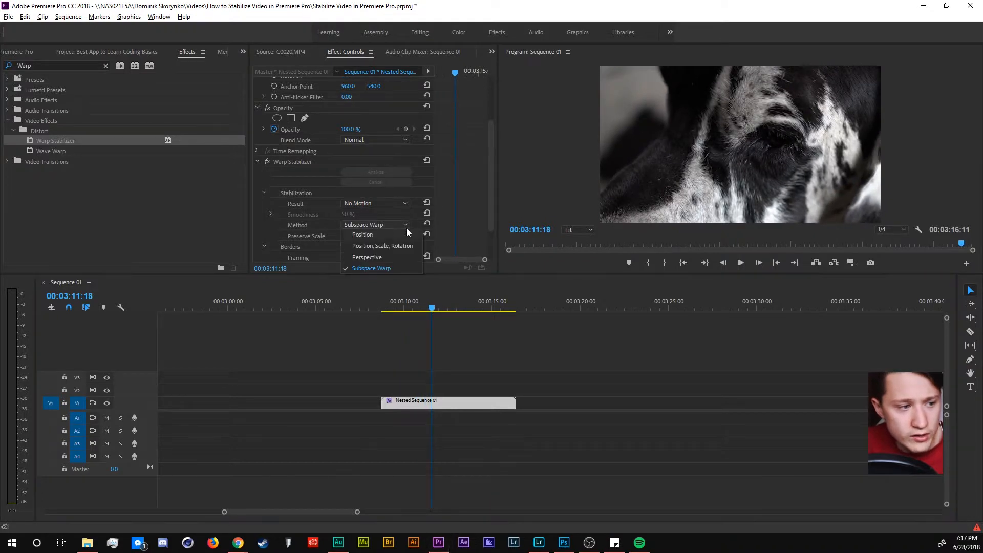
mouse_move(360, 252)
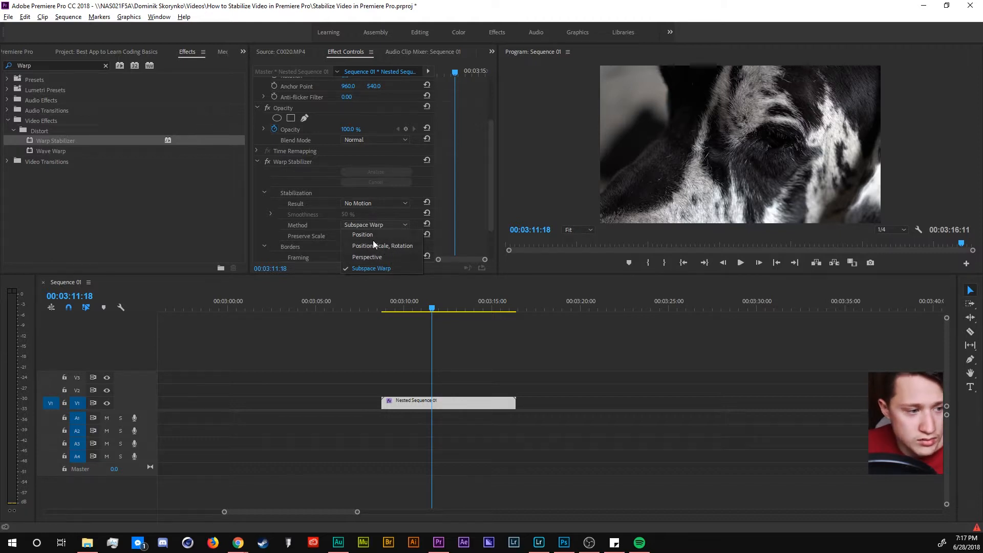
mouse_move(383, 253)
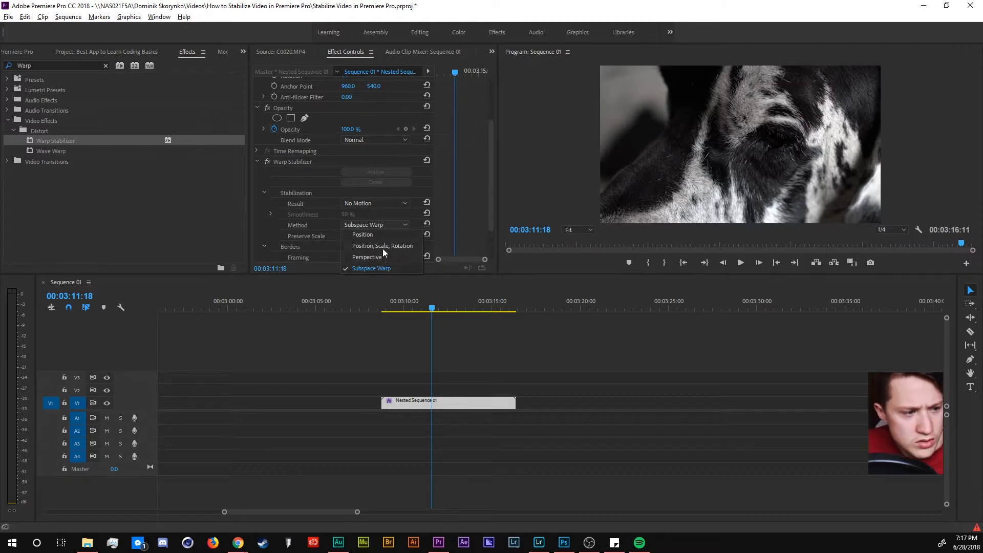
click(382, 246)
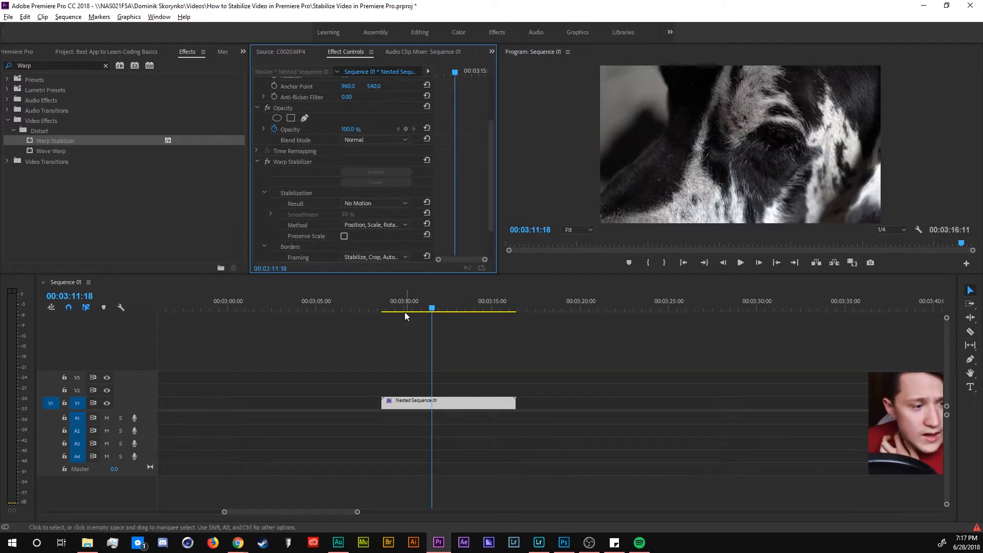
click(740, 262)
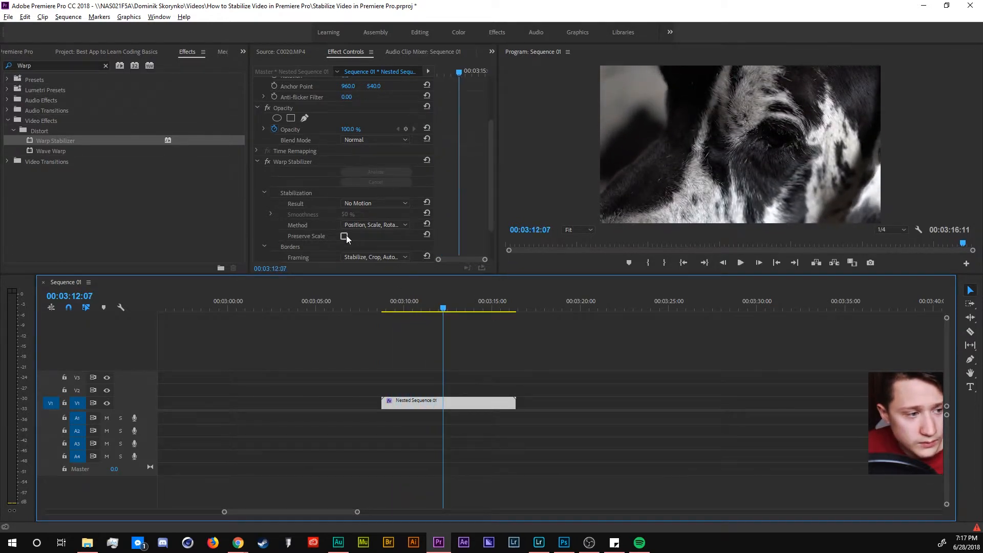
Turn Preserve Scale back on and set Smoothness to 75%.
click(343, 235)
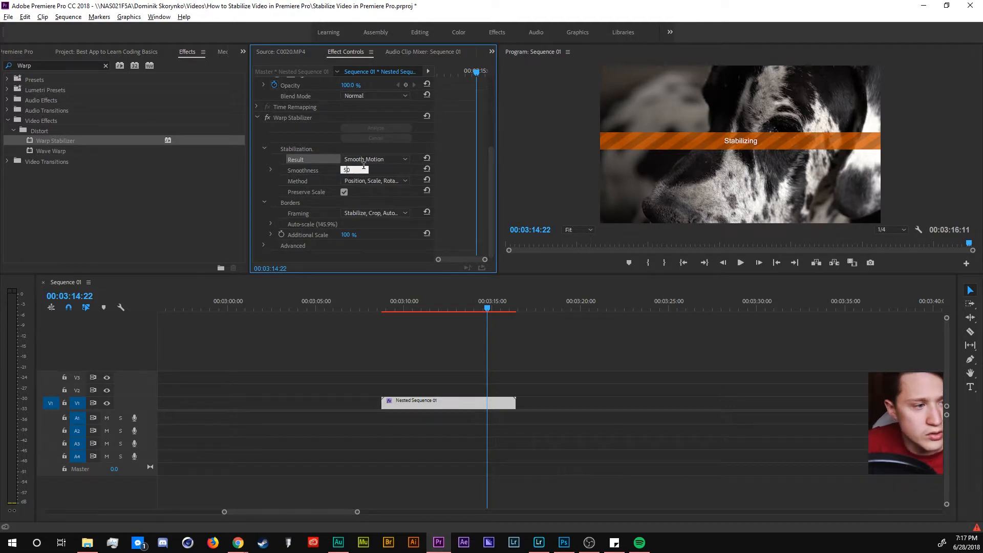
text(25)
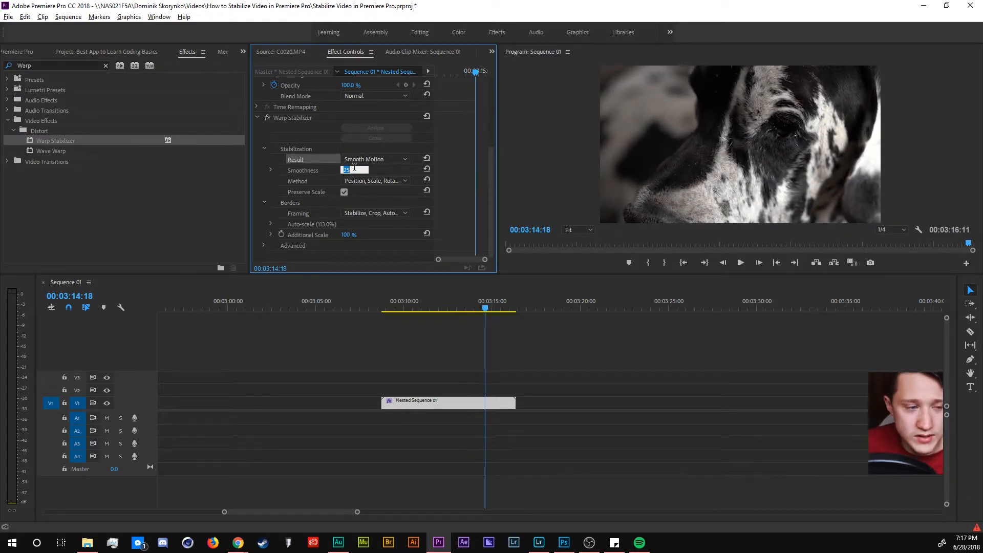
text(75 %)
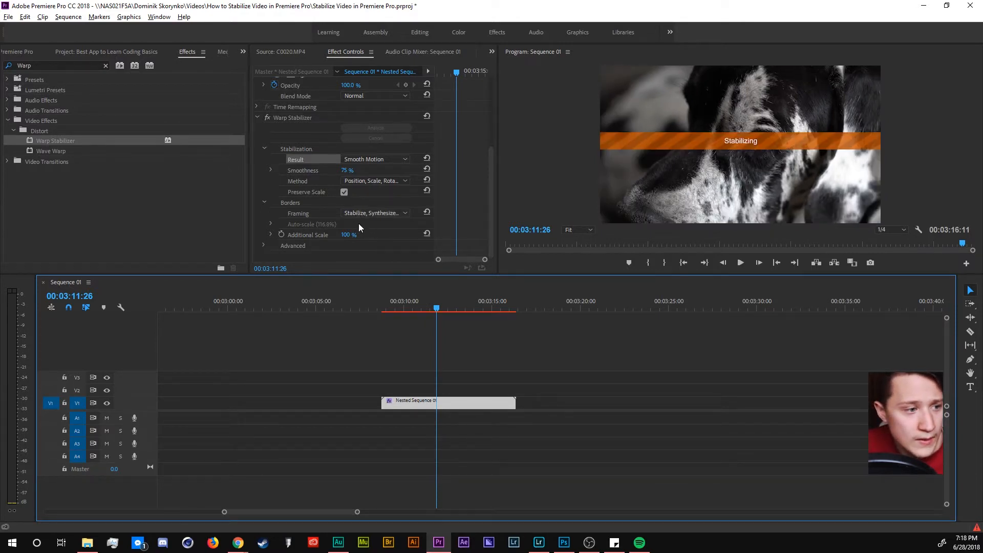
Set Warp Stabilizer framing to Stabilize, Crop, Auto-scale (116.8%).
click(375, 213)
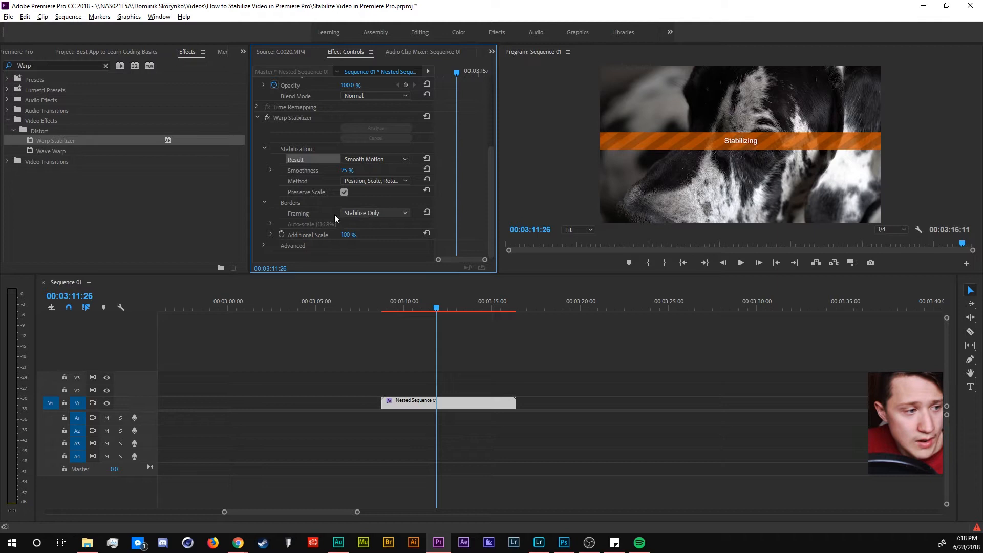
click(374, 212)
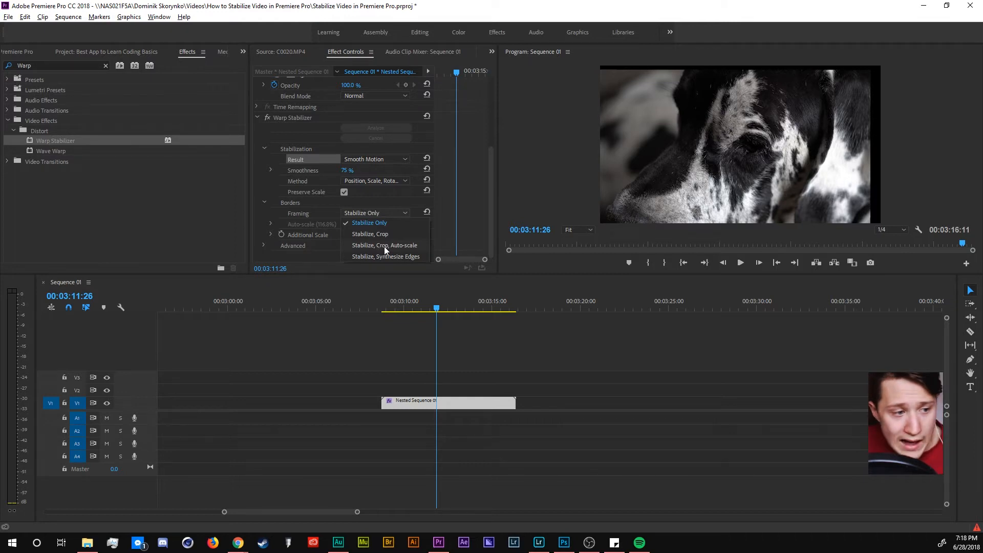
mouse_move(397, 263)
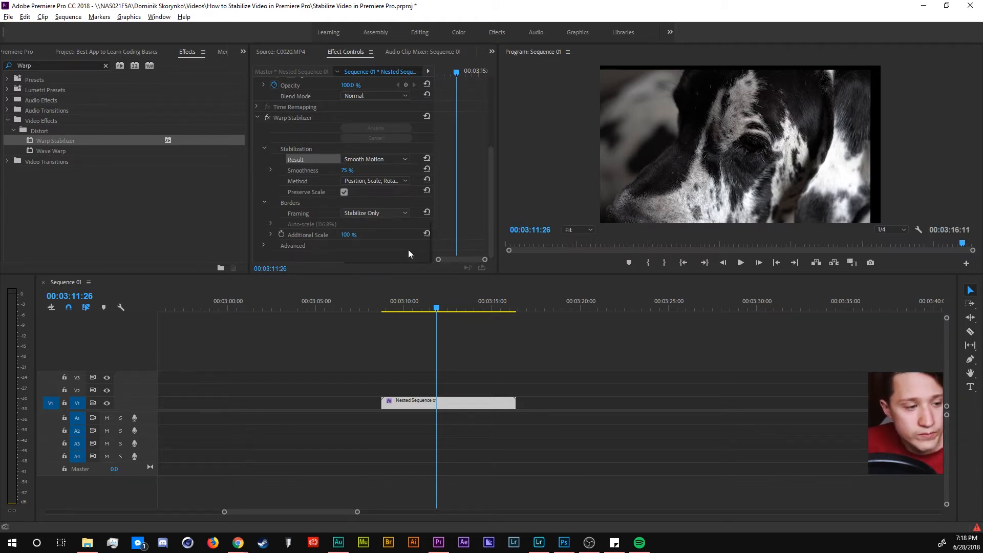
click(375, 213)
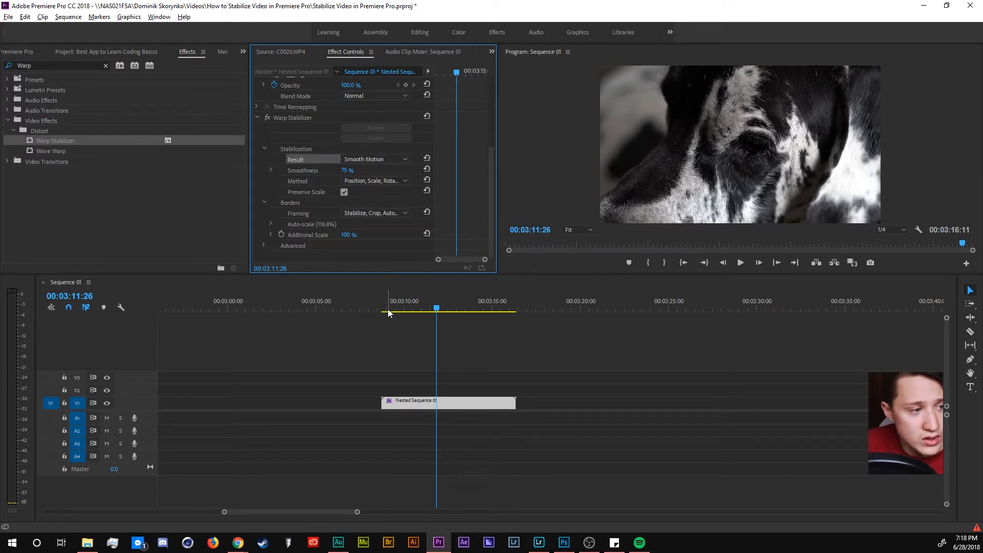
Scrub back to the clip start and toggle the stabilizer to compare before and after.
drag(436, 307, 384, 308)
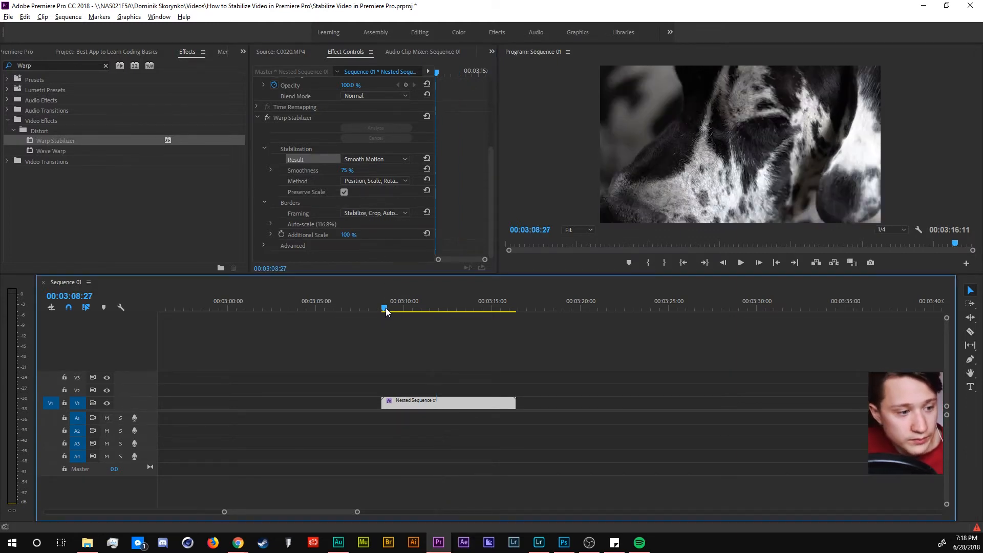
click(740, 262)
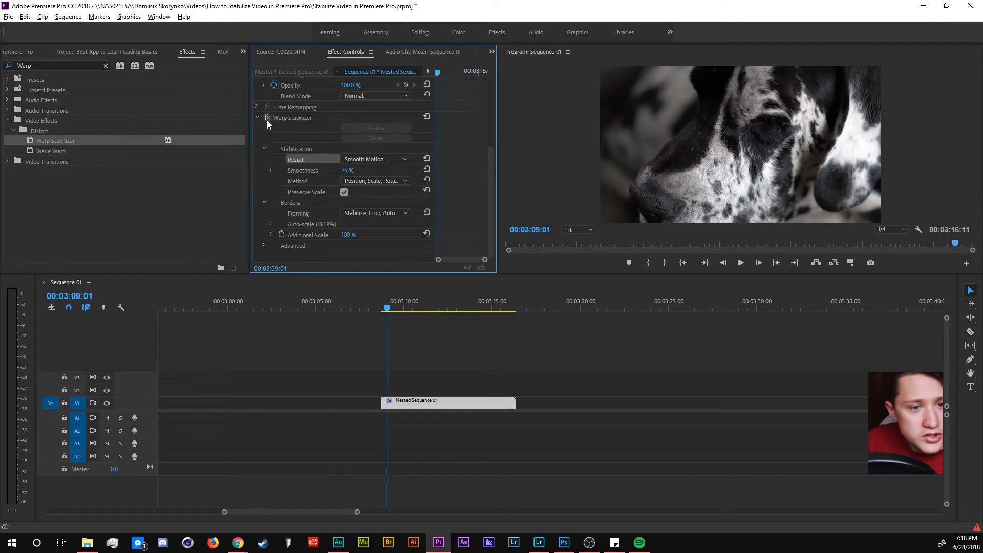
click(740, 262)
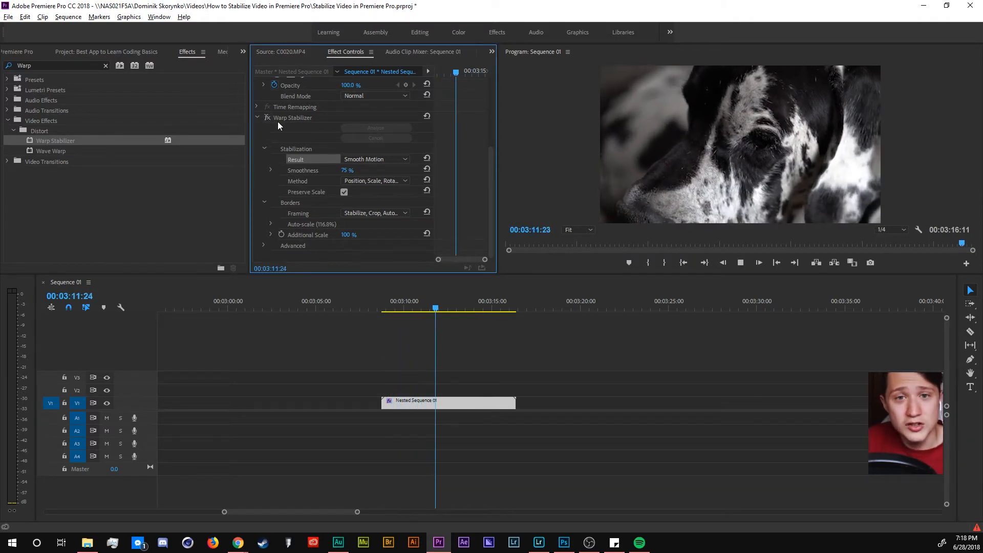